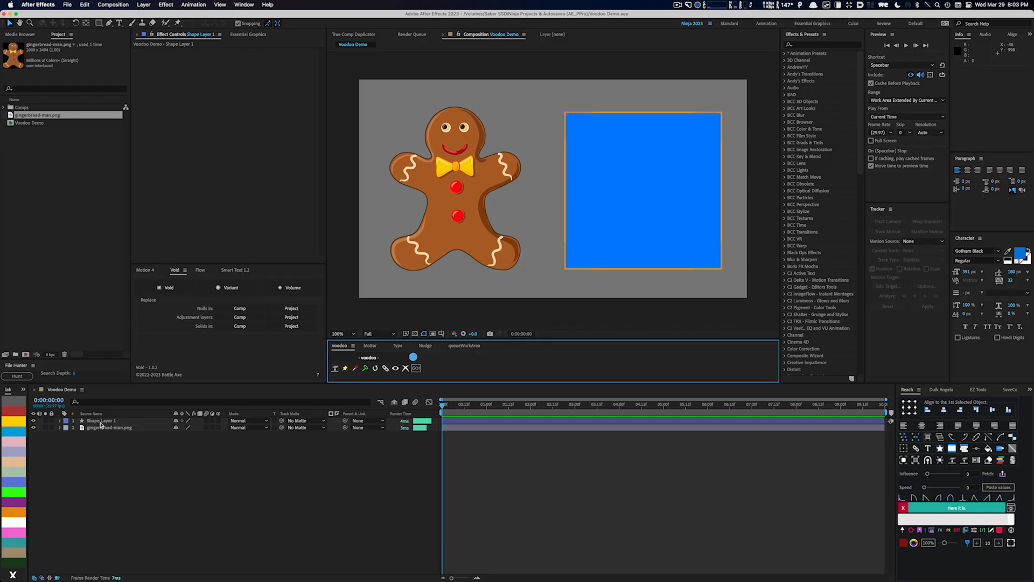
Crop and precompose Shape Layer 1 into 'Shape Layer 1-Precomp' using Voodoo.
{"action": "left_click", "coordinate": [100, 420]}
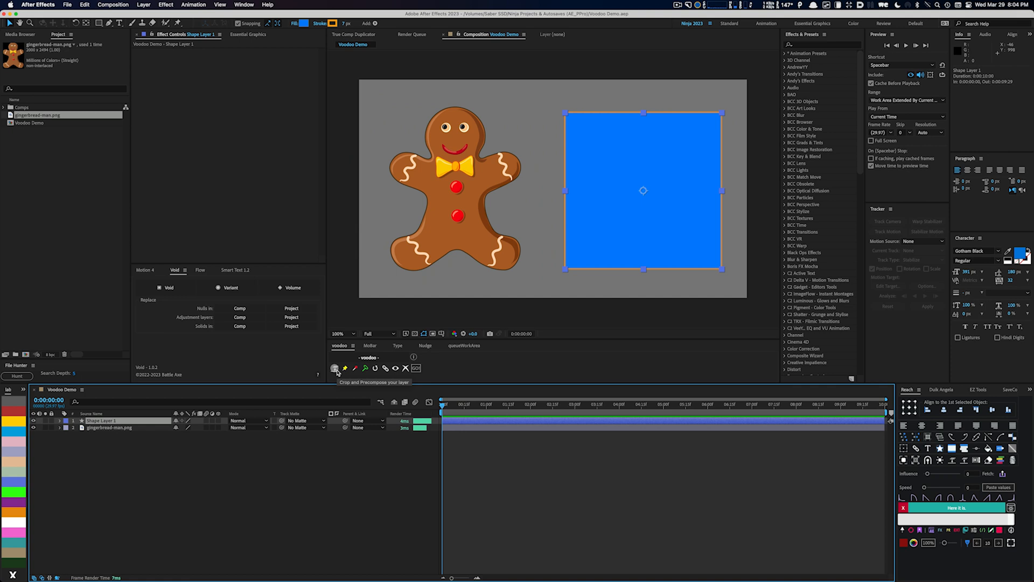
{"action": "left_click", "coordinate": [335, 368]}
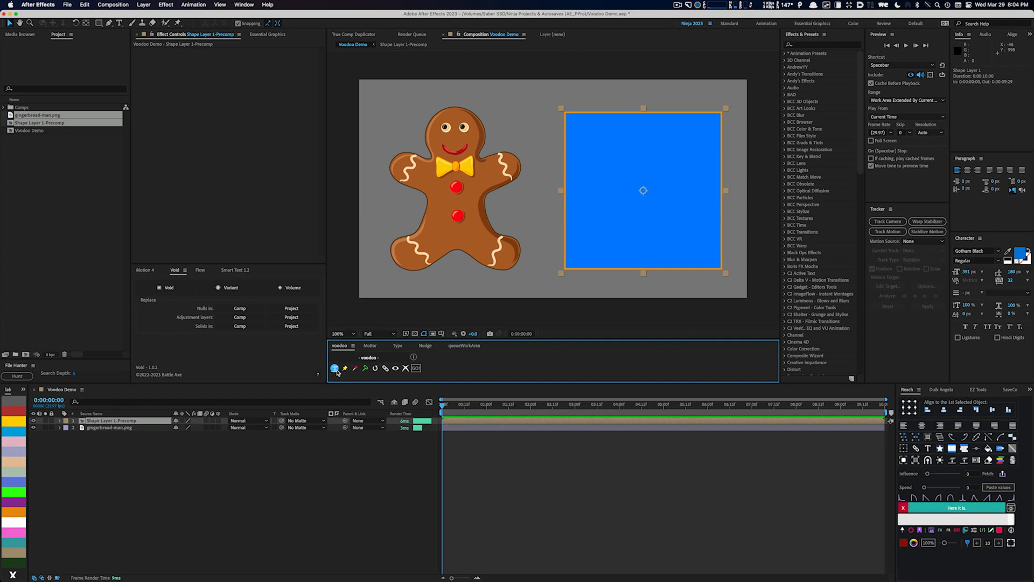
{"action": "mouse_move", "coordinate": [134, 453]}
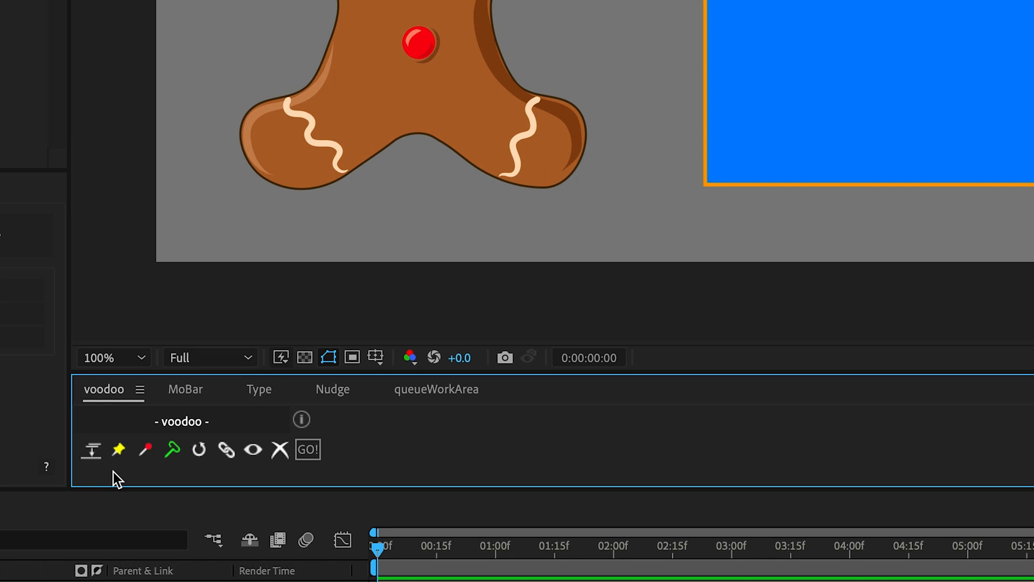
{"action": "mouse_move", "coordinate": [118, 449]}
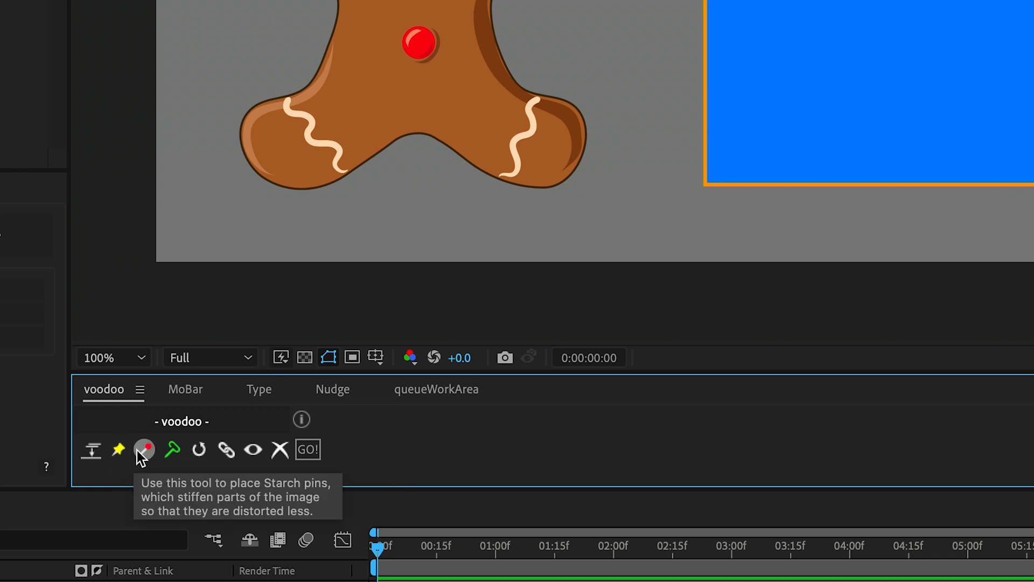
{"action": "mouse_move", "coordinate": [172, 455]}
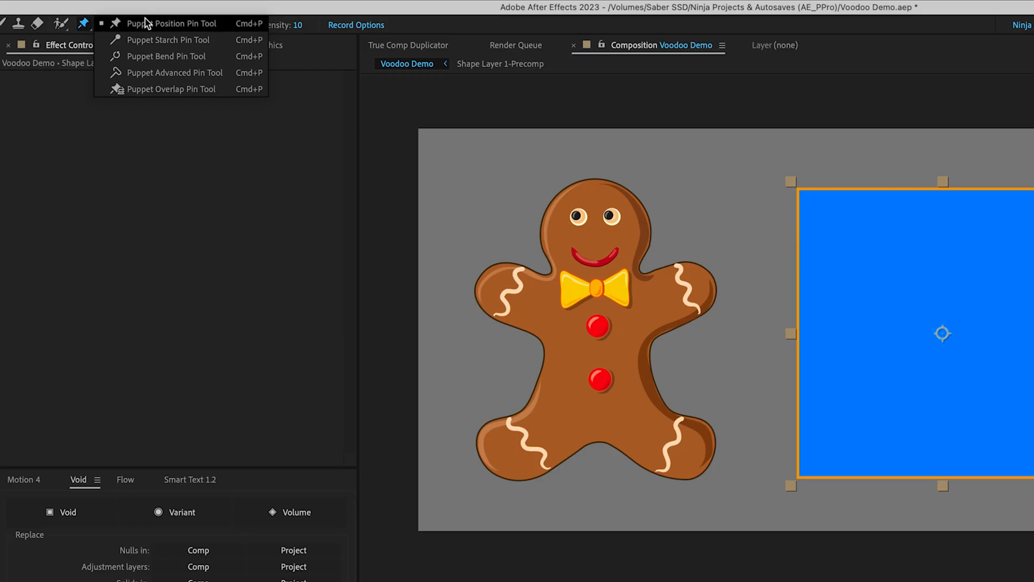
{"action": "mouse_move", "coordinate": [145, 40]}
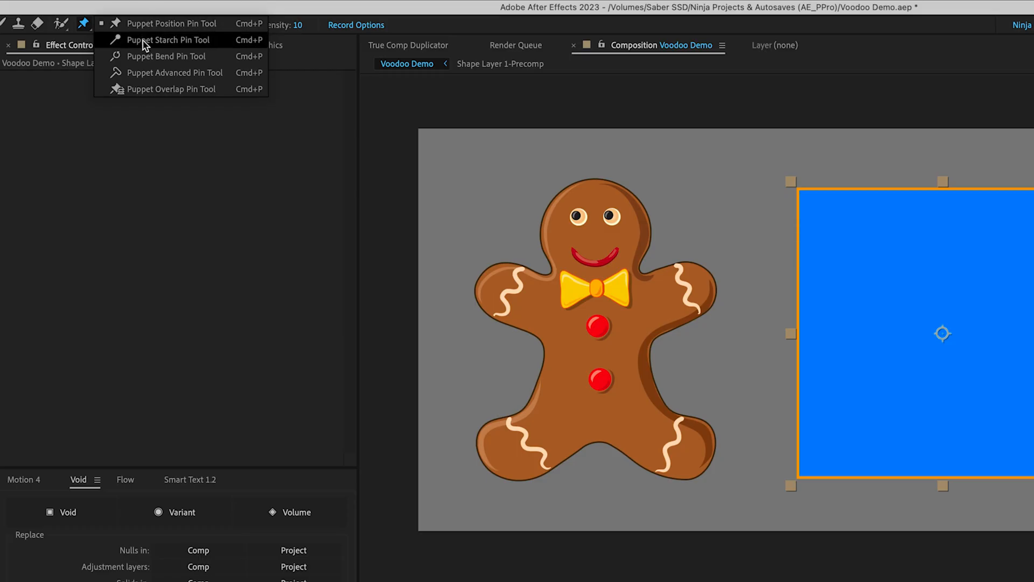
{"action": "mouse_move", "coordinate": [146, 76]}
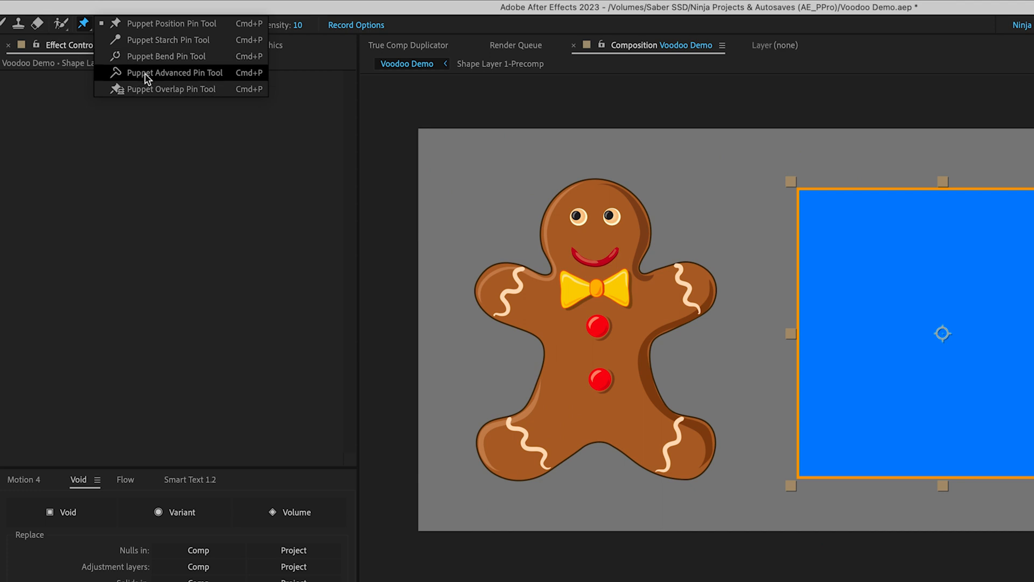
{"action": "mouse_move", "coordinate": [146, 93]}
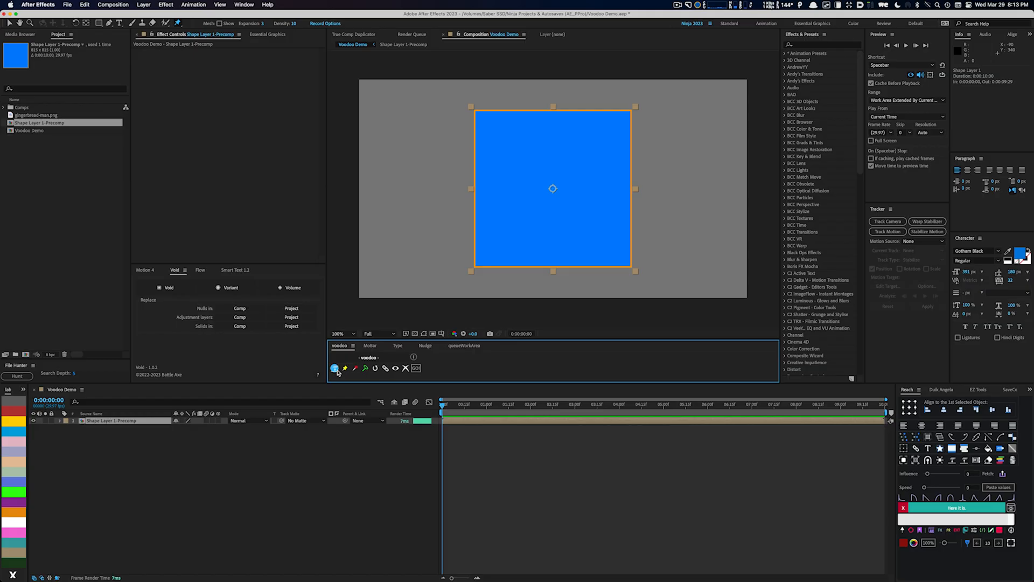
Generate Voodoo handle layers for the square's three position pins and two advanced pins.
{"action": "left_click", "coordinate": [345, 368]}
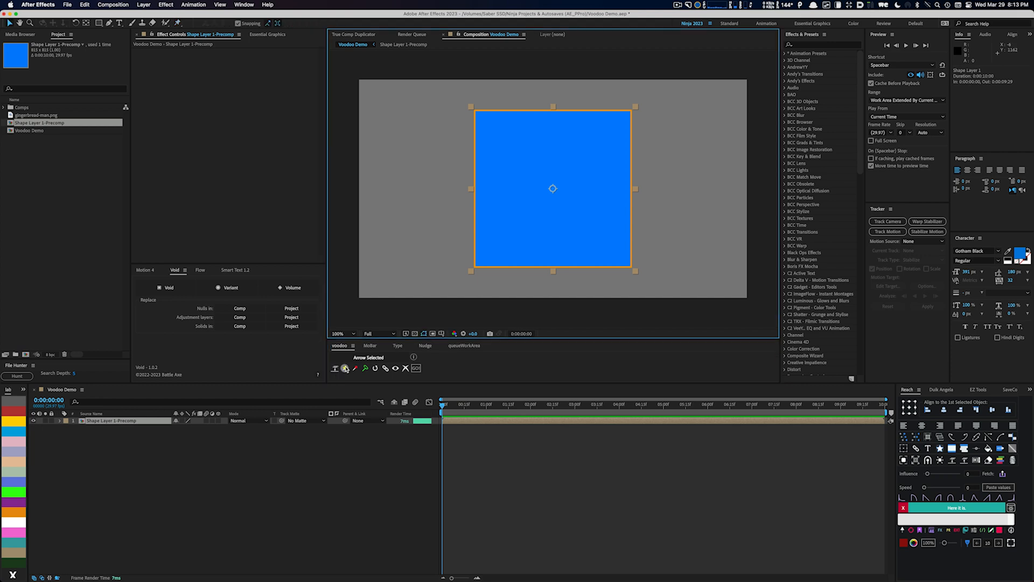
{"action": "mouse_move", "coordinate": [345, 368]}
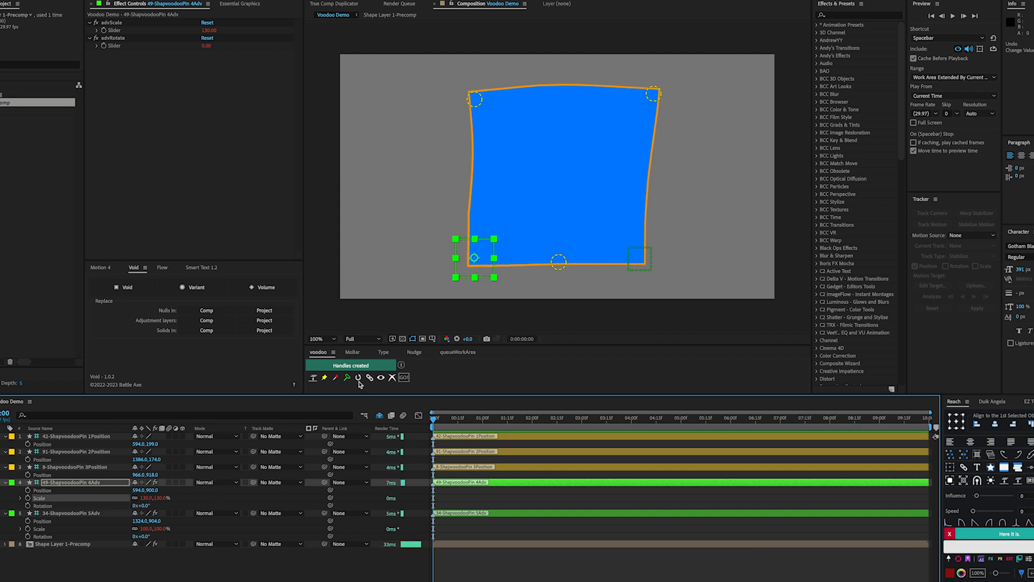
{"action": "left_click", "coordinate": [358, 377]}
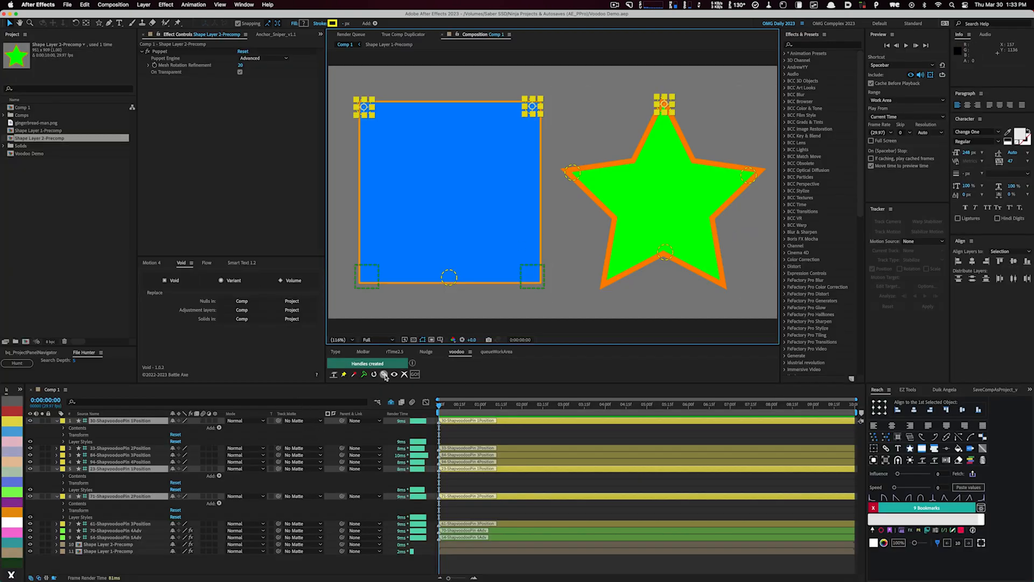
Parent the selected pin handle layers to one another with Voodoo's Parent command.
{"action": "left_click", "coordinate": [383, 374]}
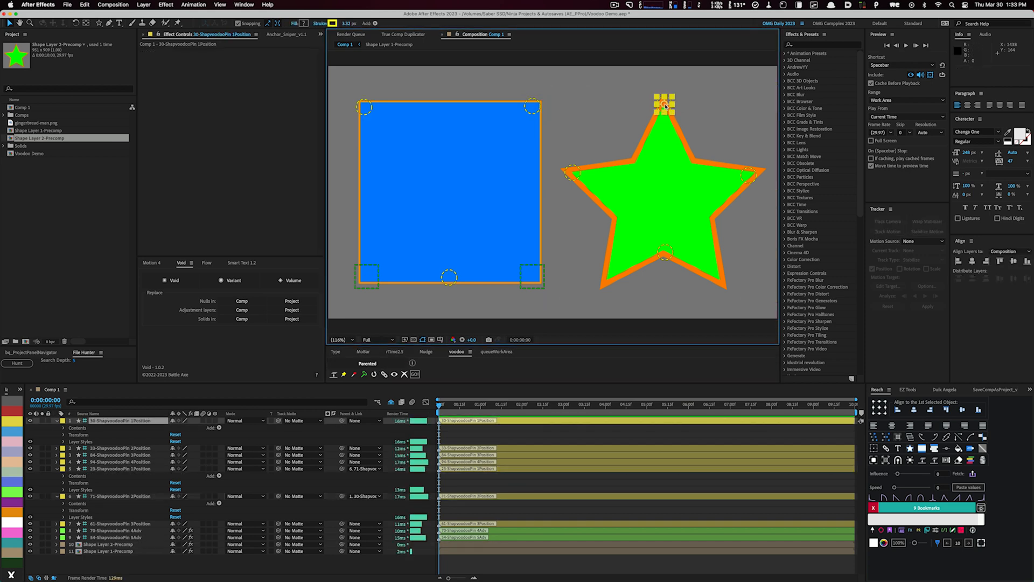
{"action": "left_click_drag", "start_coordinate": [664, 102], "coordinate": [565, 102]}
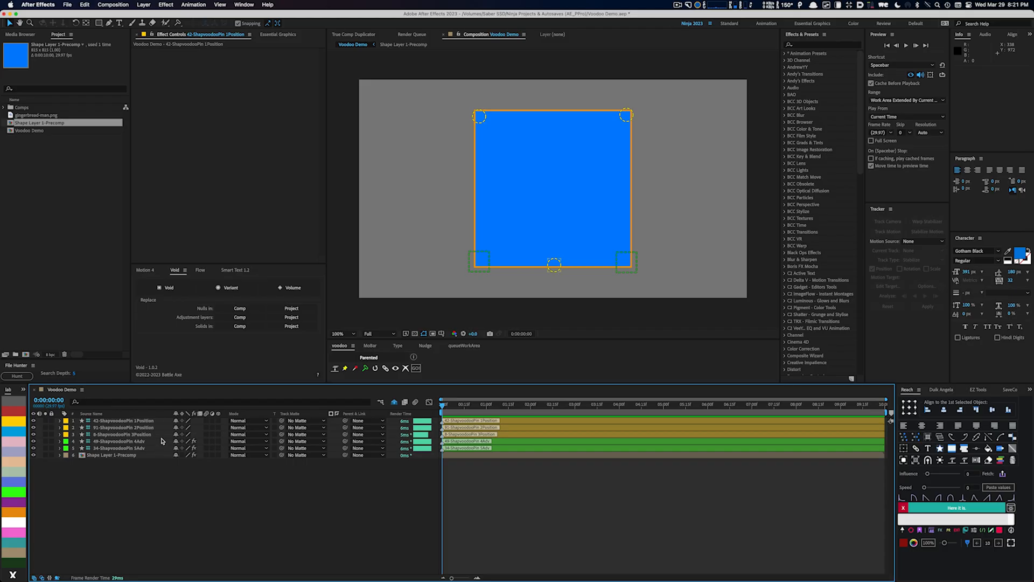
{"action": "mouse_move", "coordinate": [395, 368]}
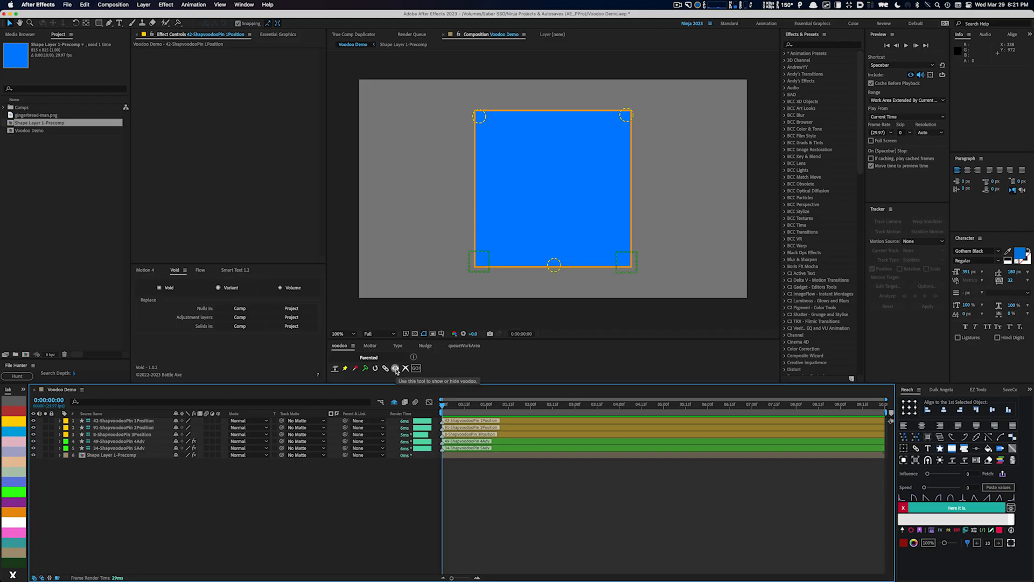
Toggle Voodoo's eye control on to display all five pin handles on the blue square.
{"action": "left_click", "coordinate": [394, 368]}
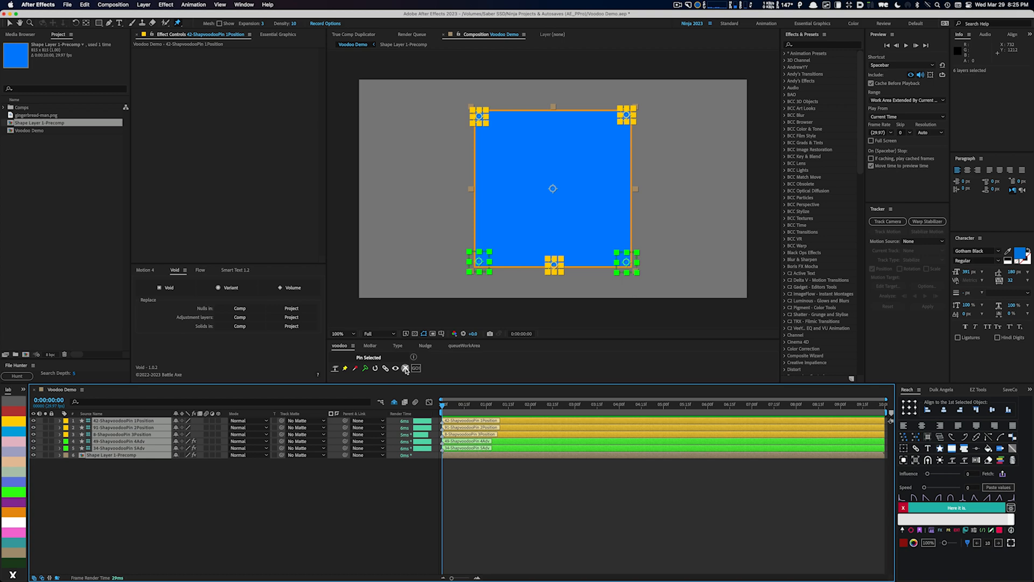
Delete the old handle layers while keeping pins, recreate five handles, and expand the Adv layers.
{"action": "left_click", "coordinate": [405, 368]}
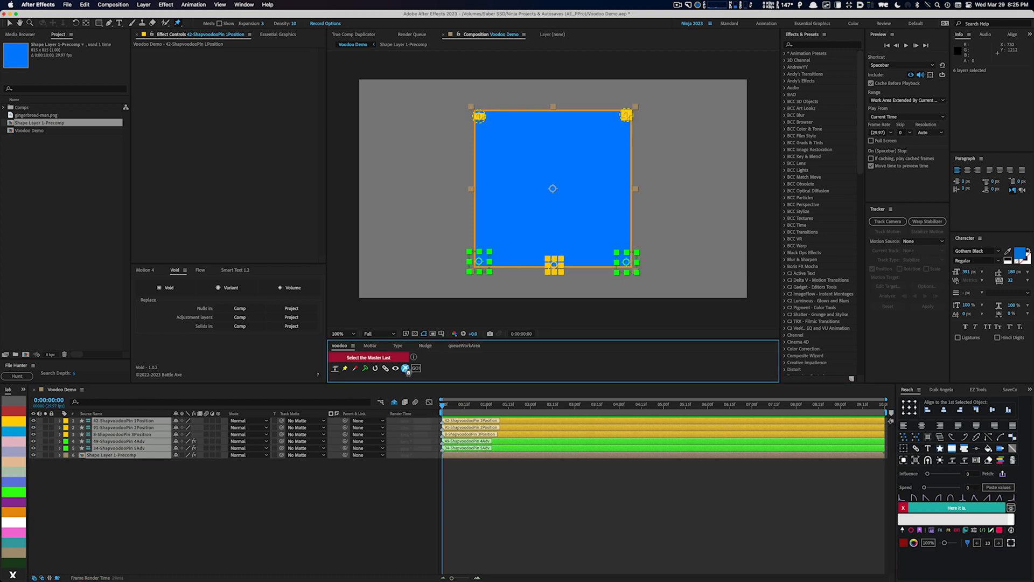
{"action": "left_click", "coordinate": [406, 368]}
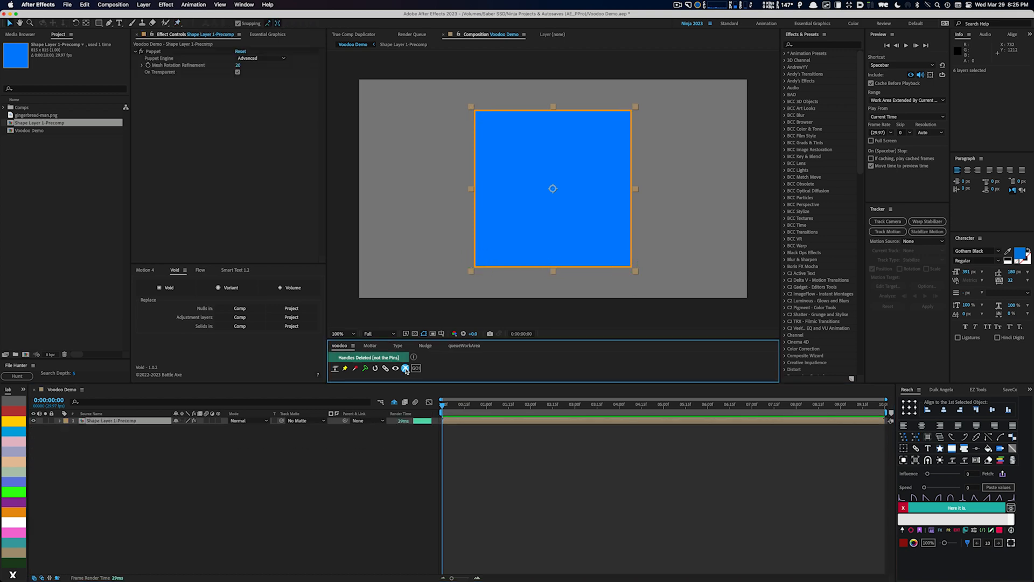
{"action": "left_click", "coordinate": [416, 368]}
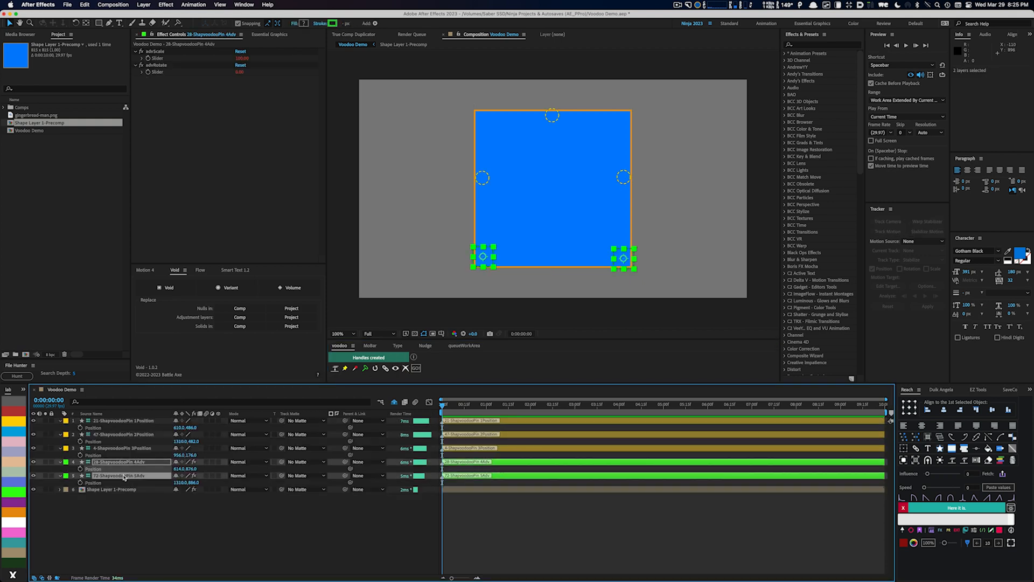
{"action": "left_click", "coordinate": [74, 462]}
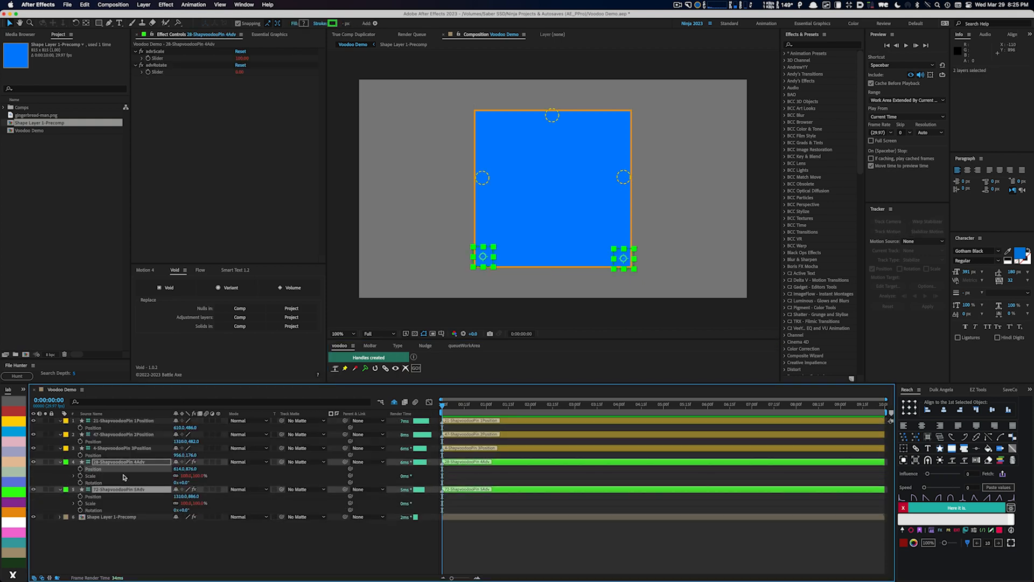